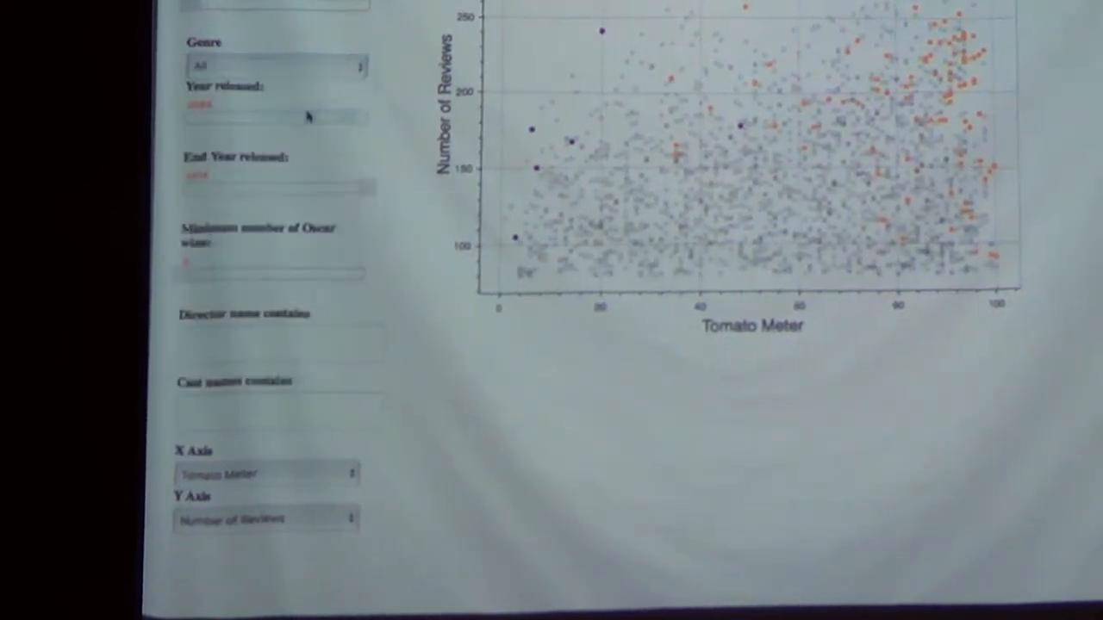
left_click(276, 66)
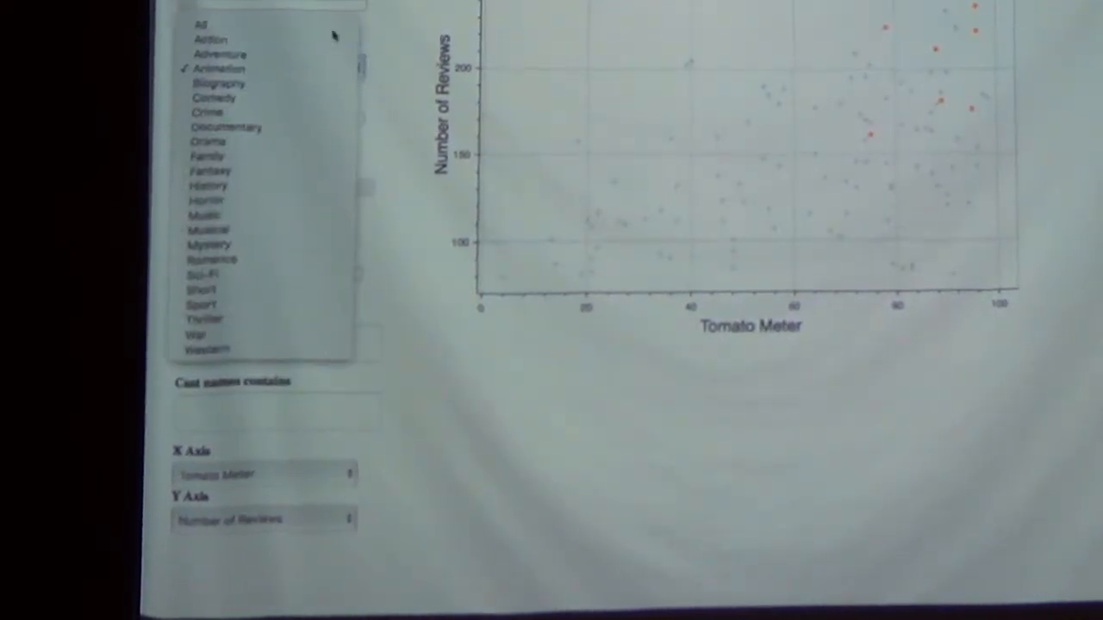
left_click(202, 24)
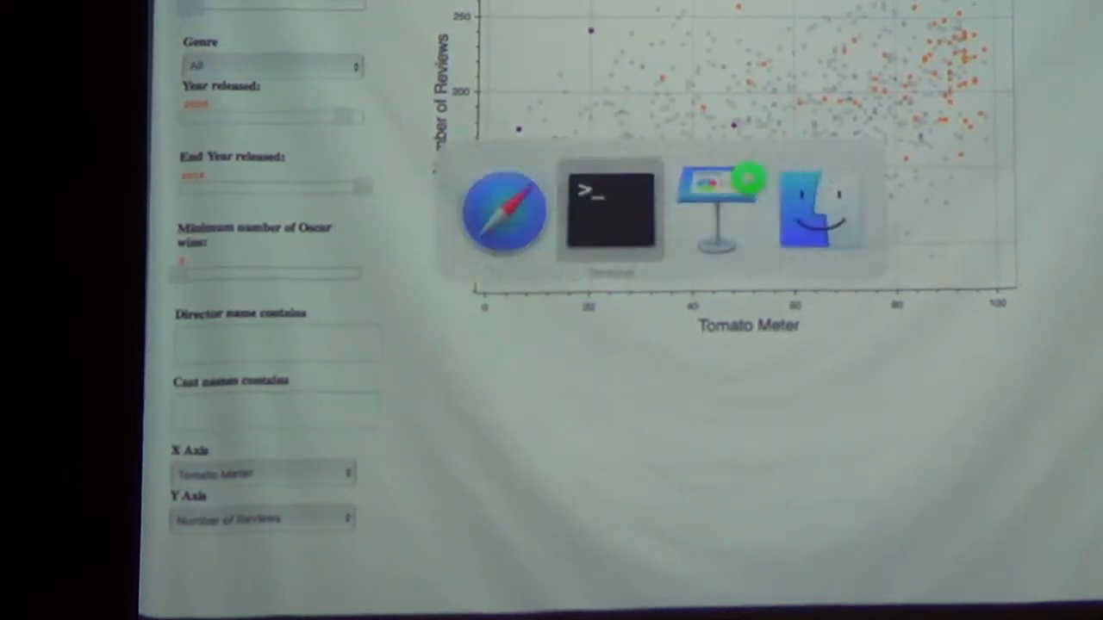
mouse_move(720, 211)
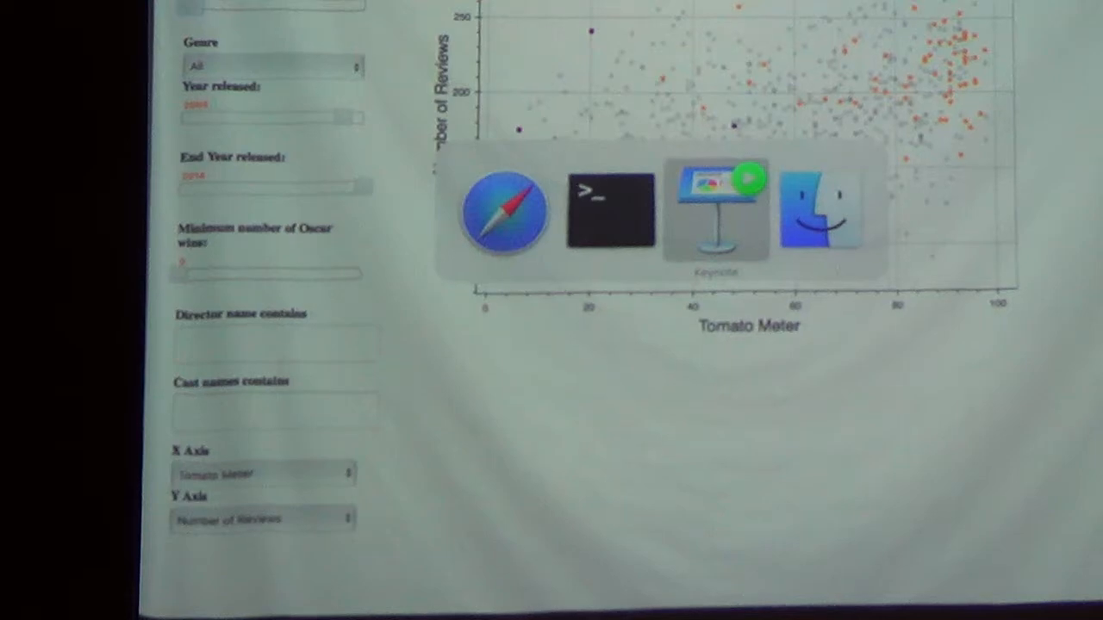